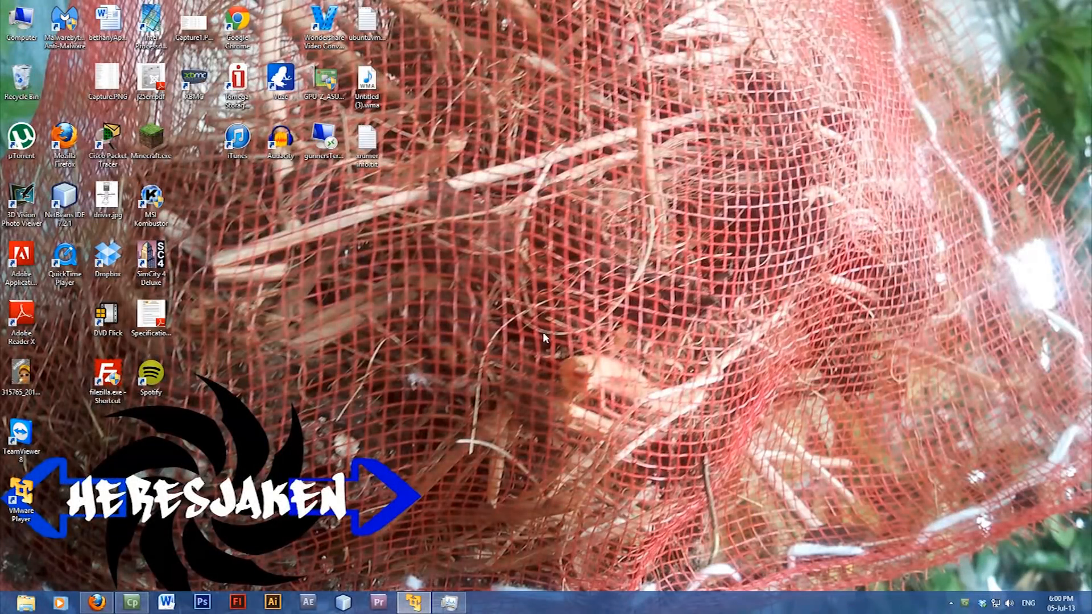
mouse_move(546, 329)
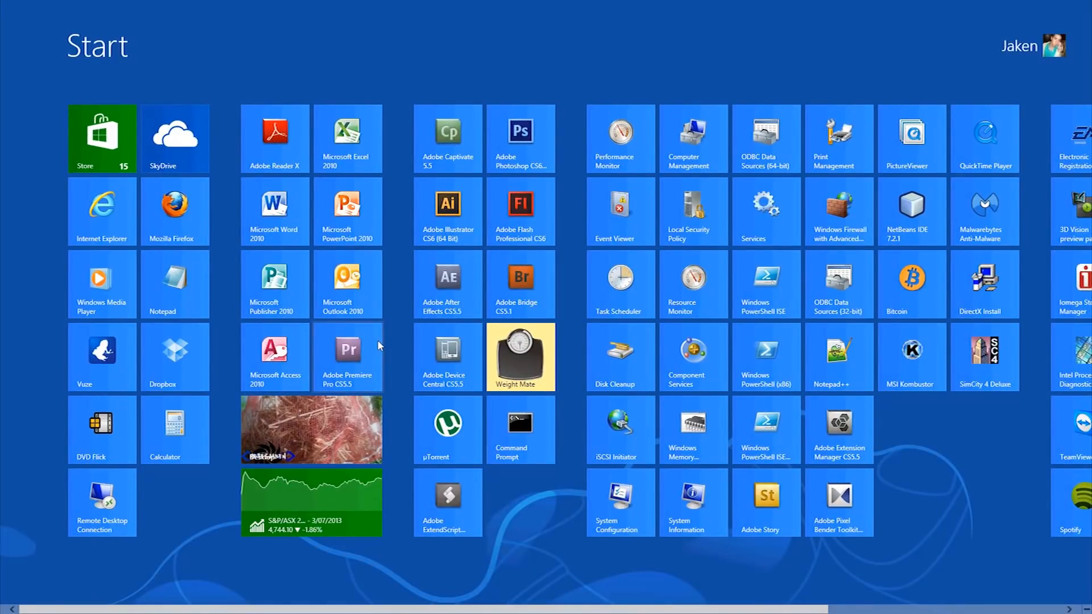
mouse_move(570, 375)
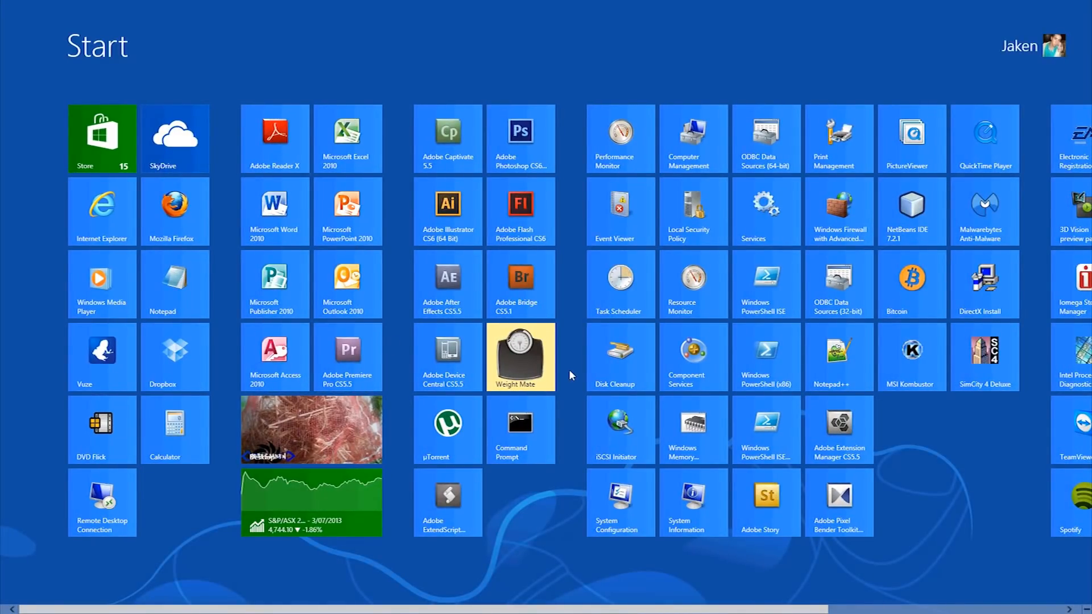
Search the Start screen for "cont" to find Control Panel
text(cont)
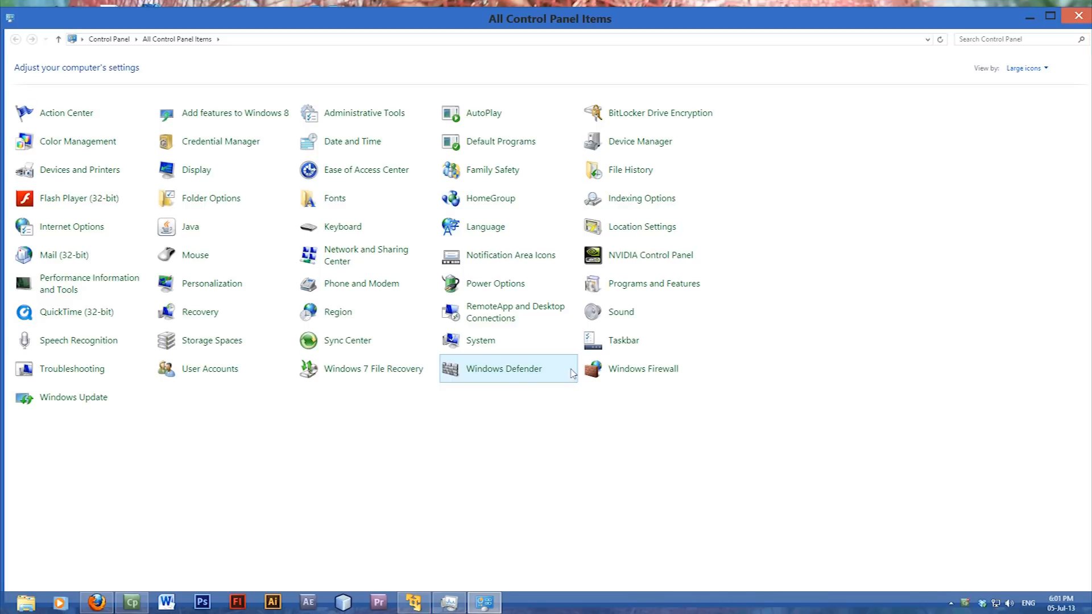
mouse_move(626, 259)
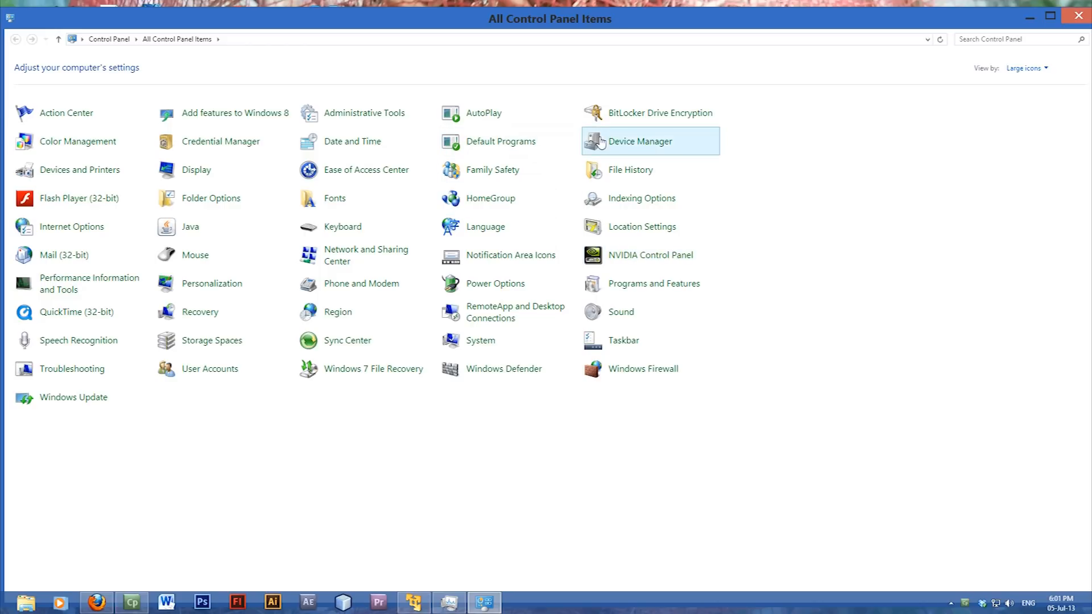
mouse_move(649, 148)
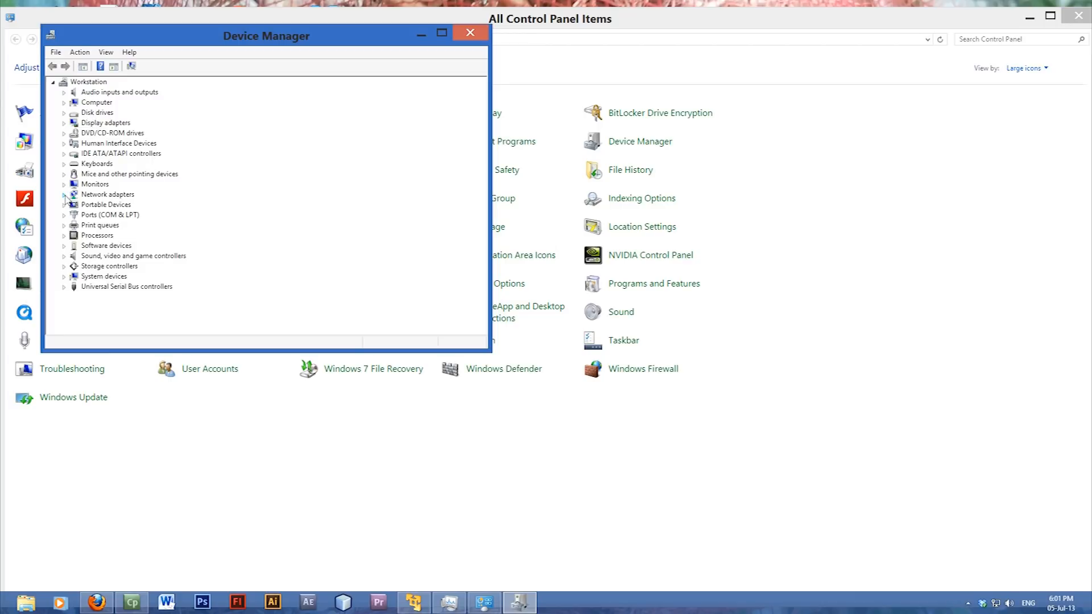
Expand Display adapters and open the NVIDIA GeForce GT 610 Properties
click(61, 194)
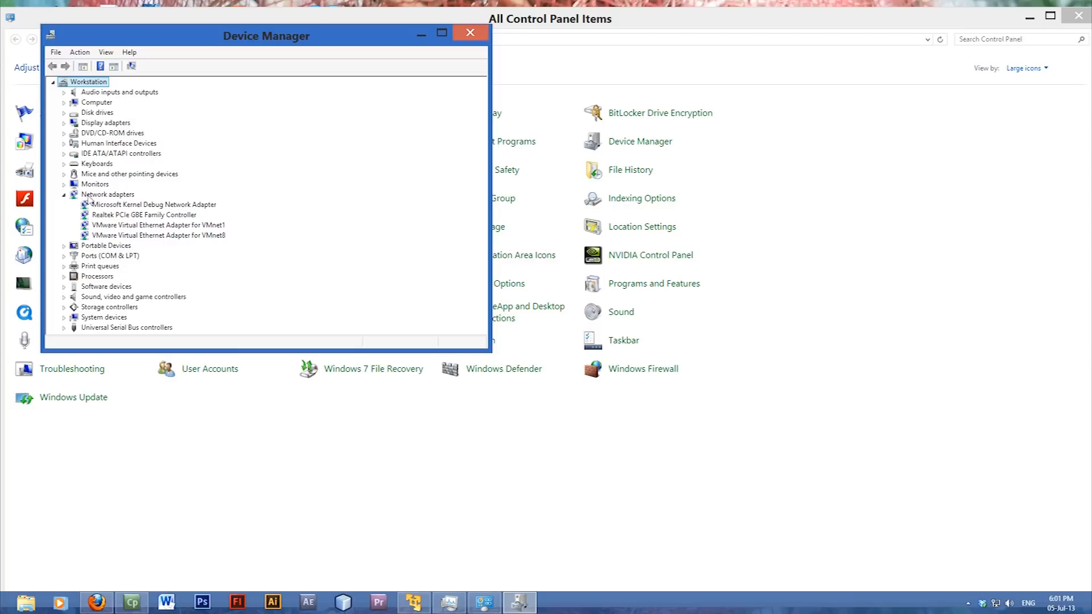
click(61, 194)
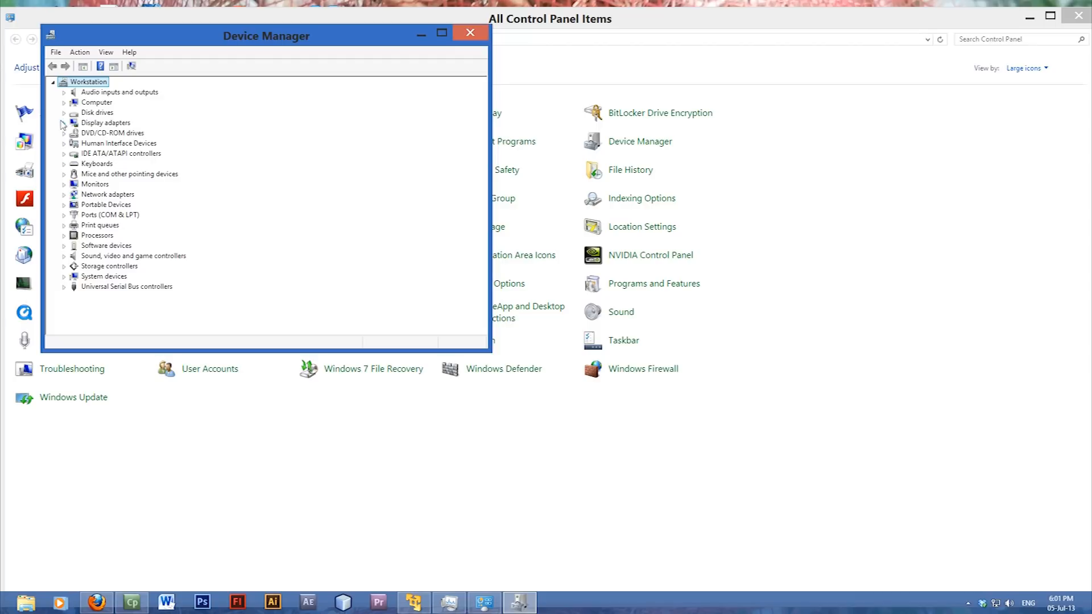
click(62, 123)
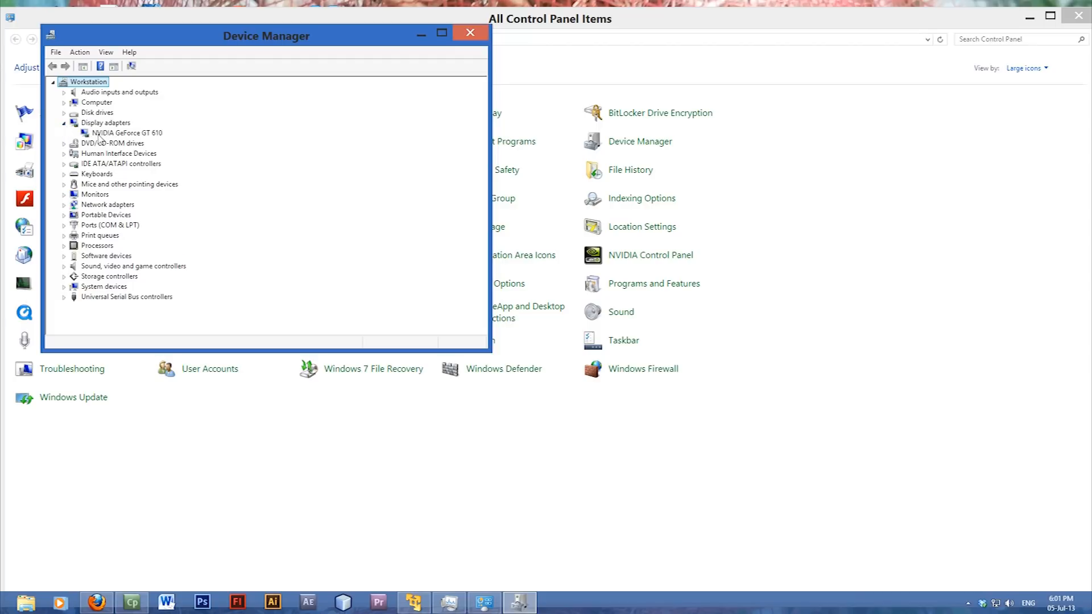
click(124, 132)
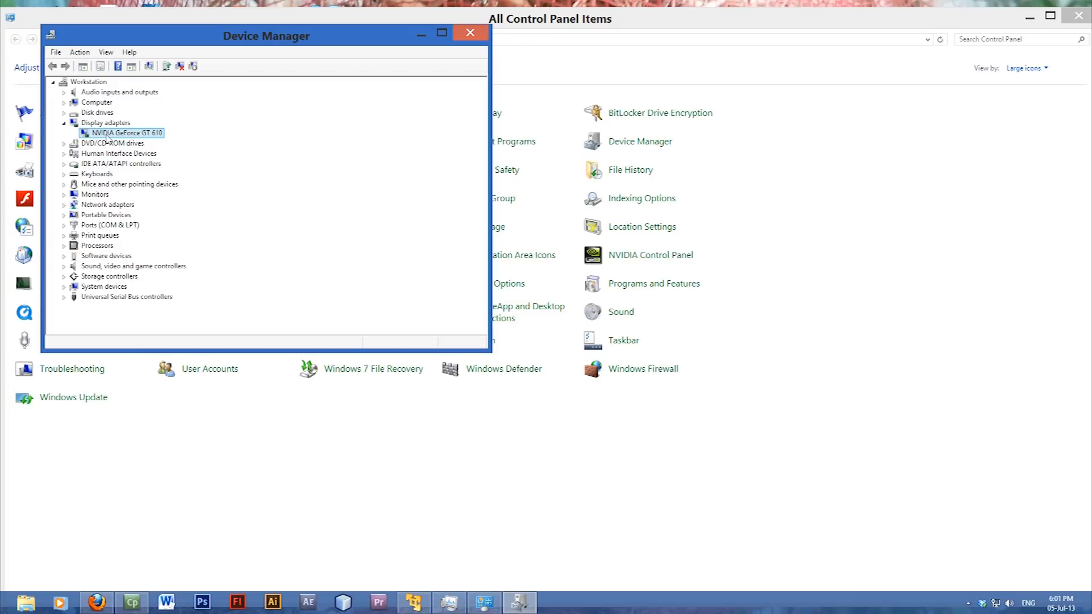
double_click(117, 132)
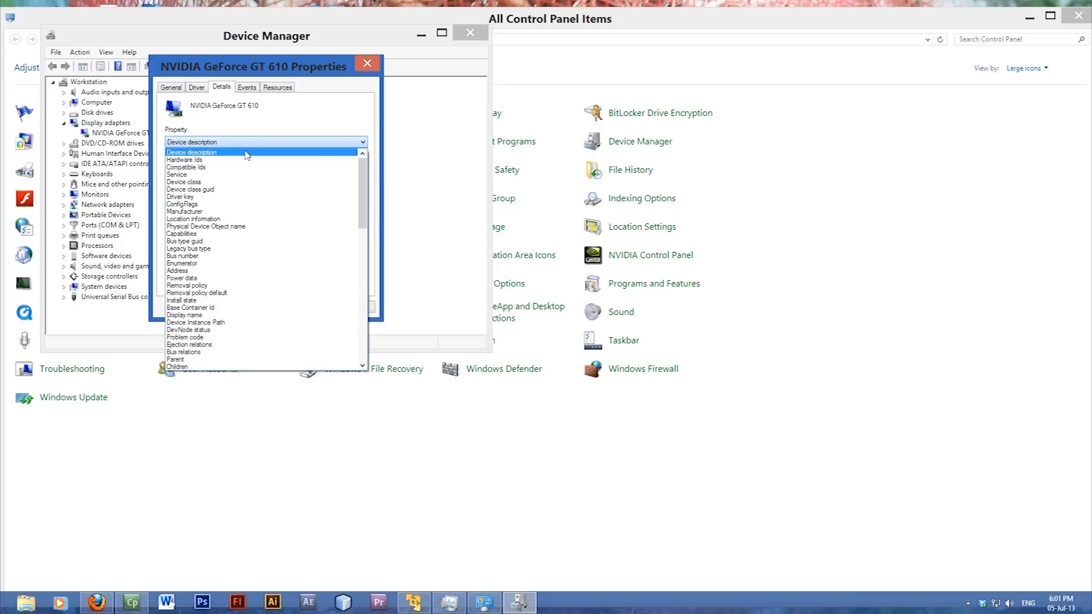
Show the GT 610's Hardware Ids property on the Details tab
click(181, 159)
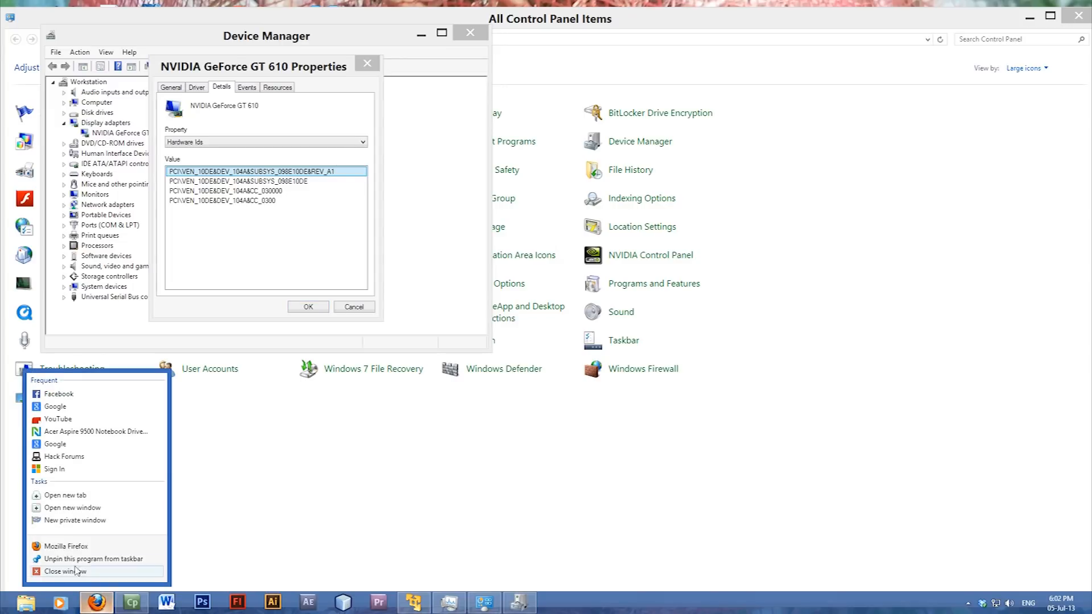
click(72, 508)
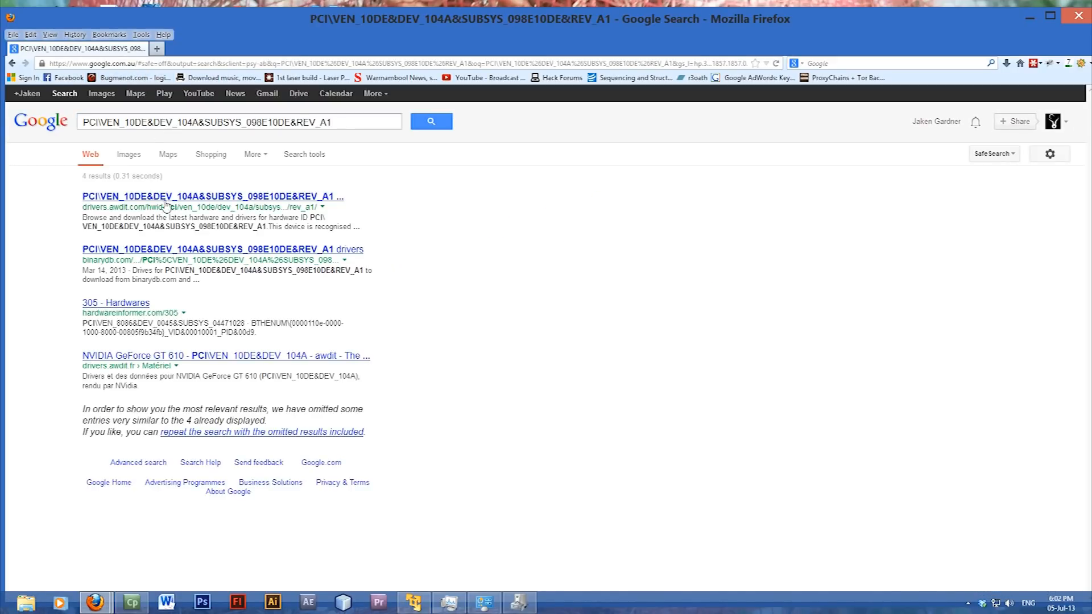
Open the drivers.awdit.com result in a new tab and view it
click(209, 196)
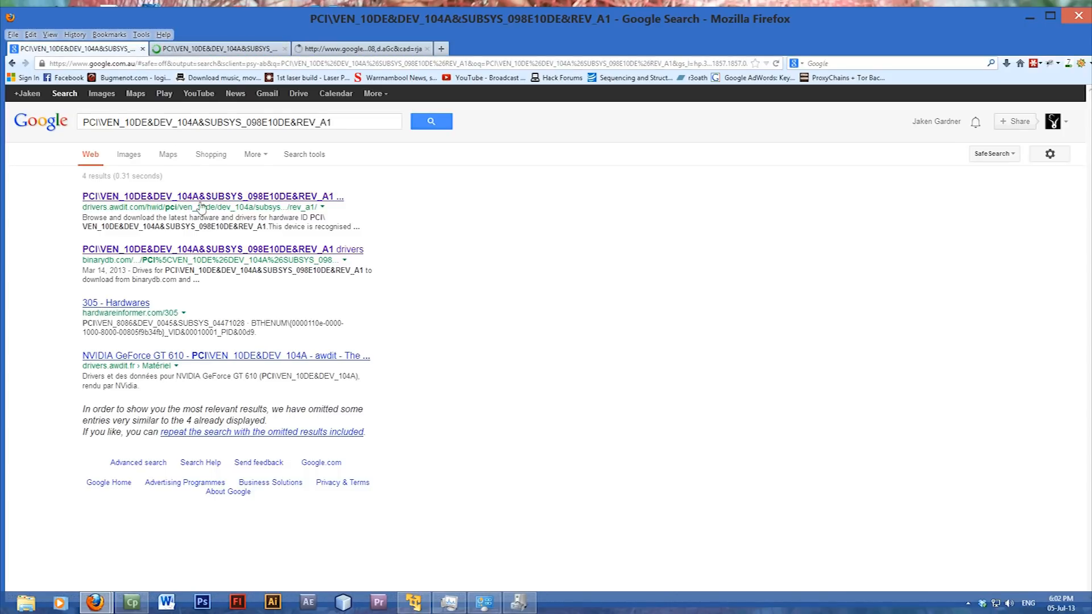
click(222, 249)
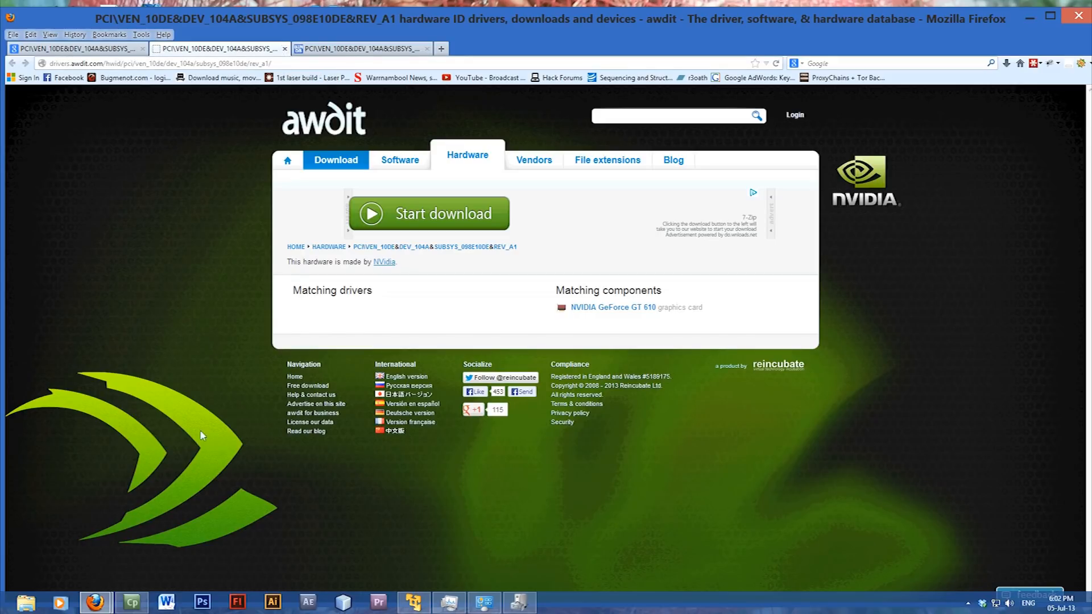
mouse_move(869, 206)
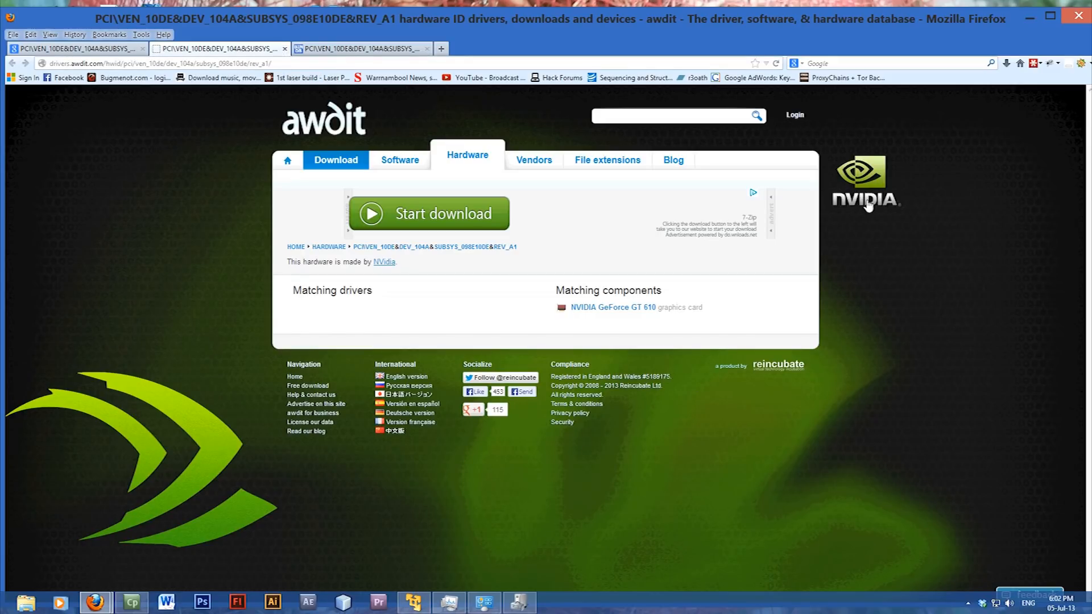
mouse_move(361, 281)
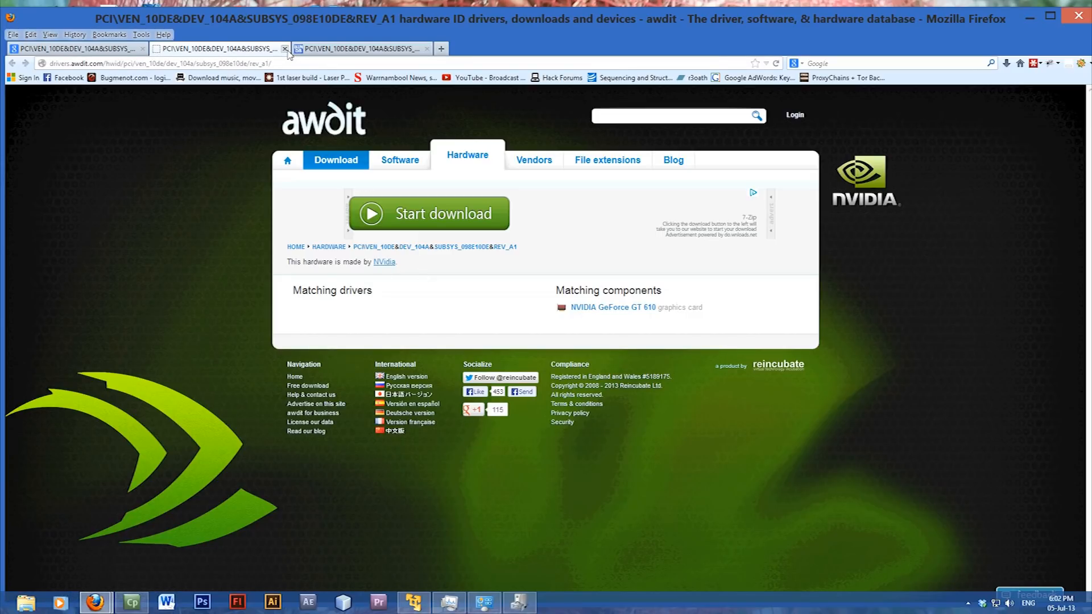
mouse_move(285, 49)
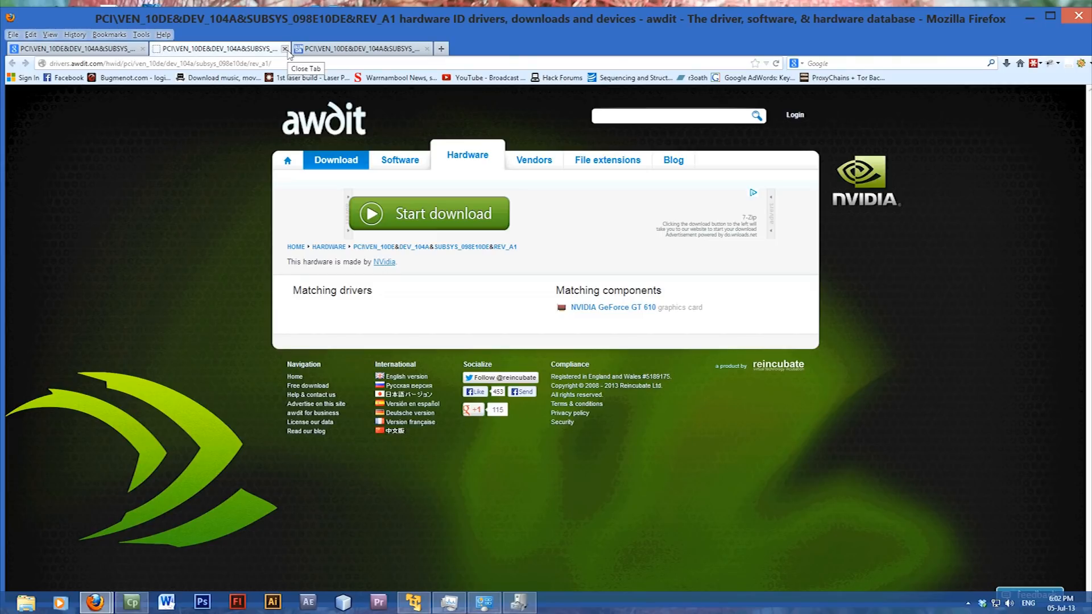
mouse_move(1040, 22)
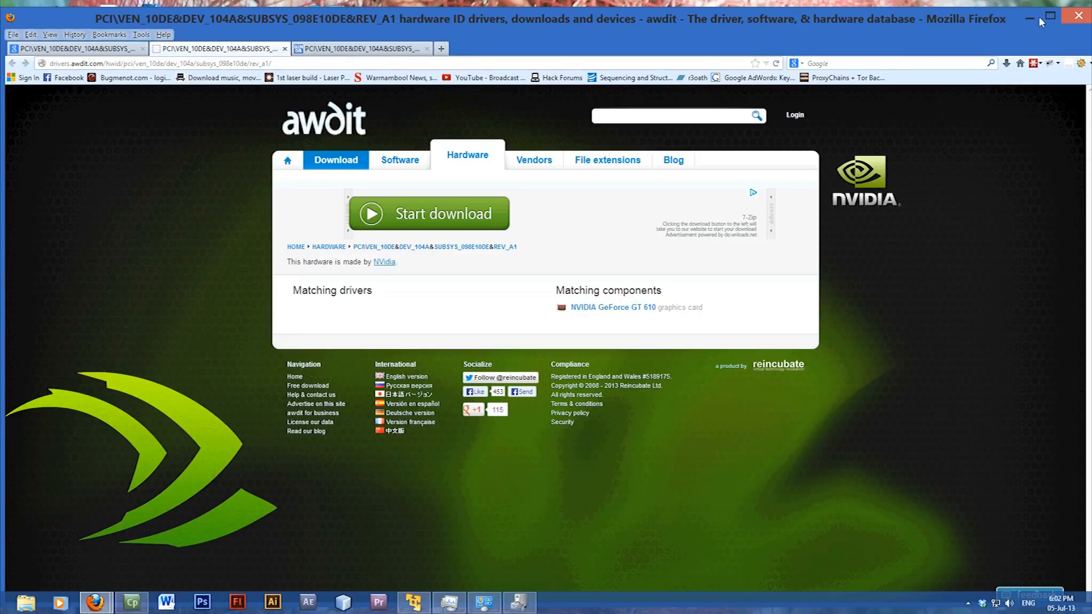
mouse_move(960, 36)
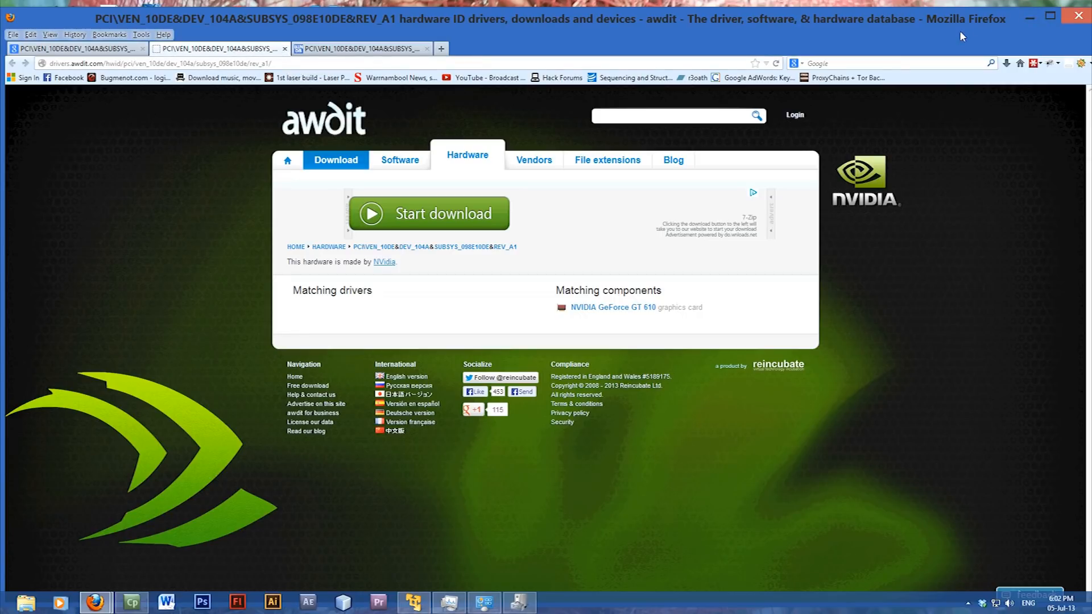
mouse_move(970, 35)
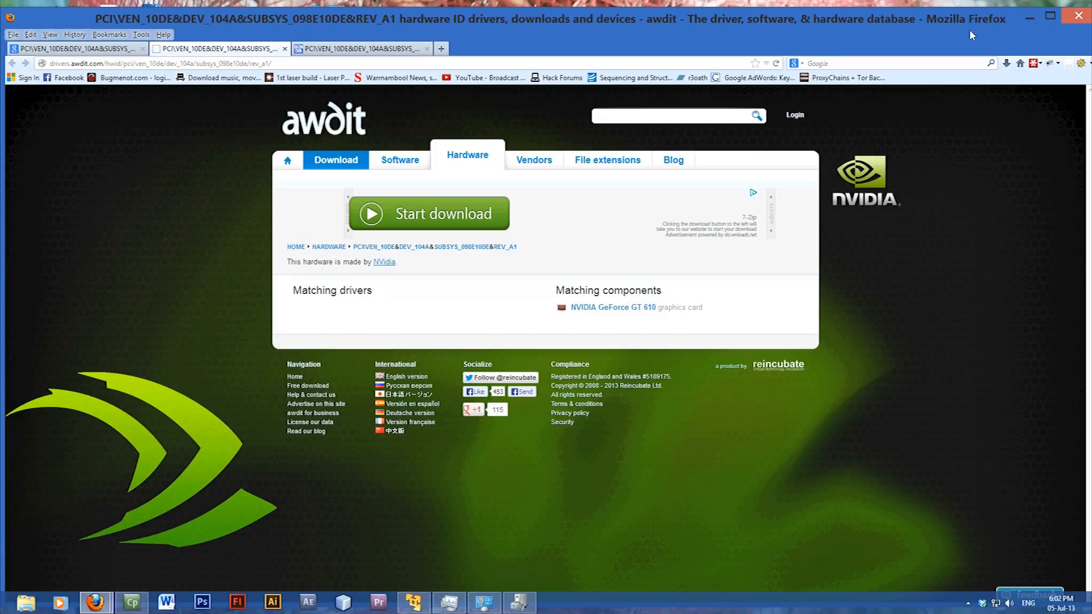